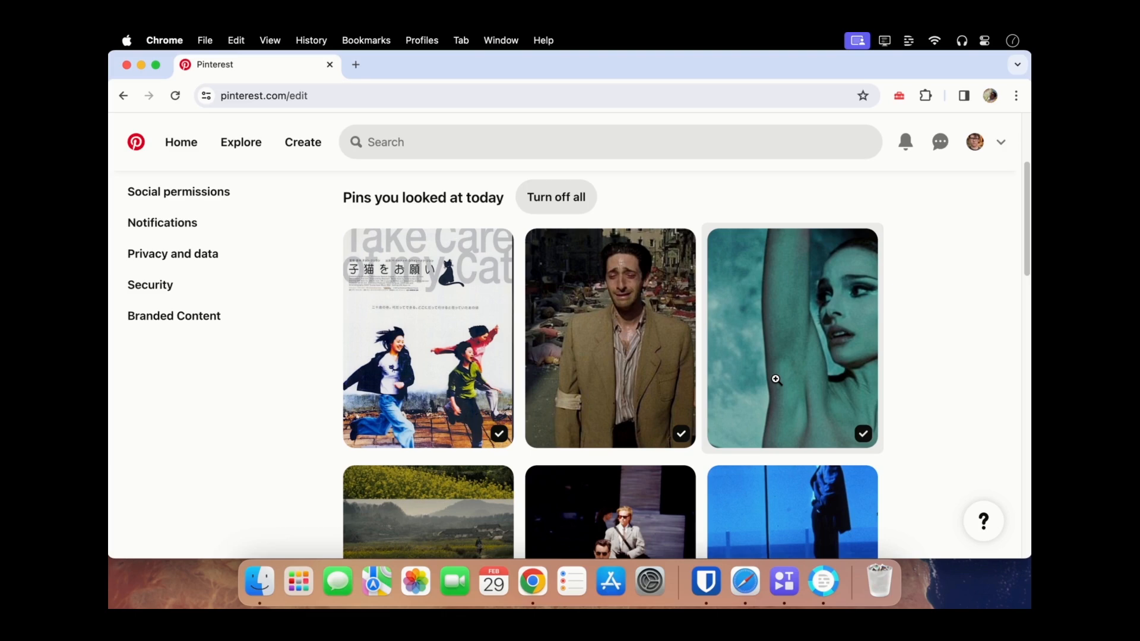
{"action": "mouse_move", "coordinate": [619, 320]}
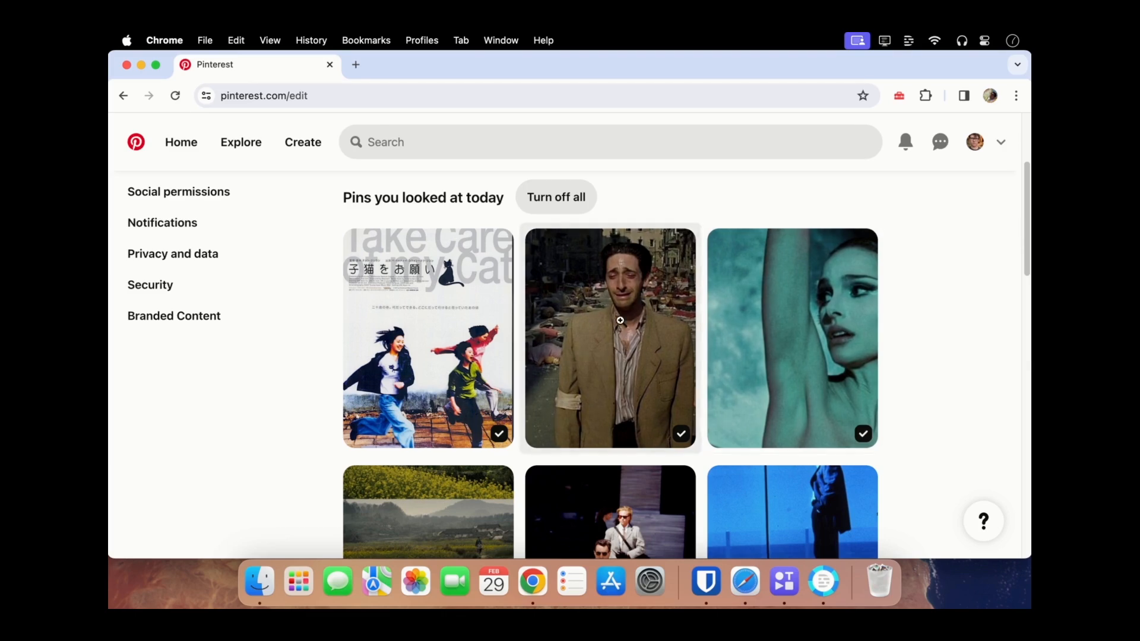
{"action": "mouse_move", "coordinate": [360, 85]}
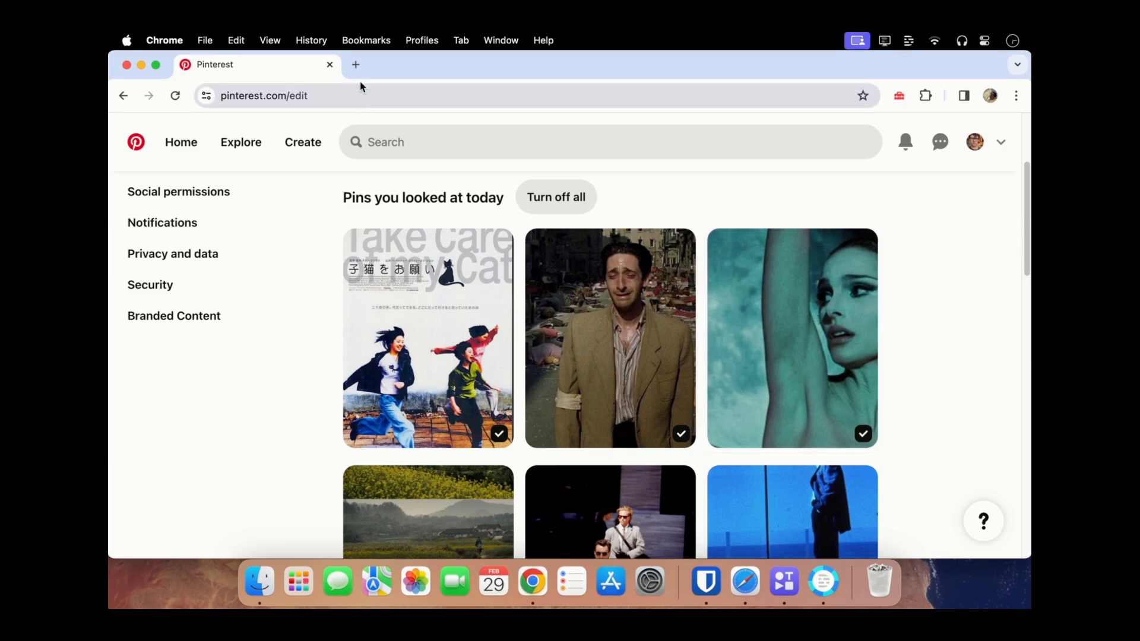
Step: In a new tab at pinterest.com, reach 'Tune your home feed' from the account dropdown
{"action": "left_click", "coordinate": [356, 64]}
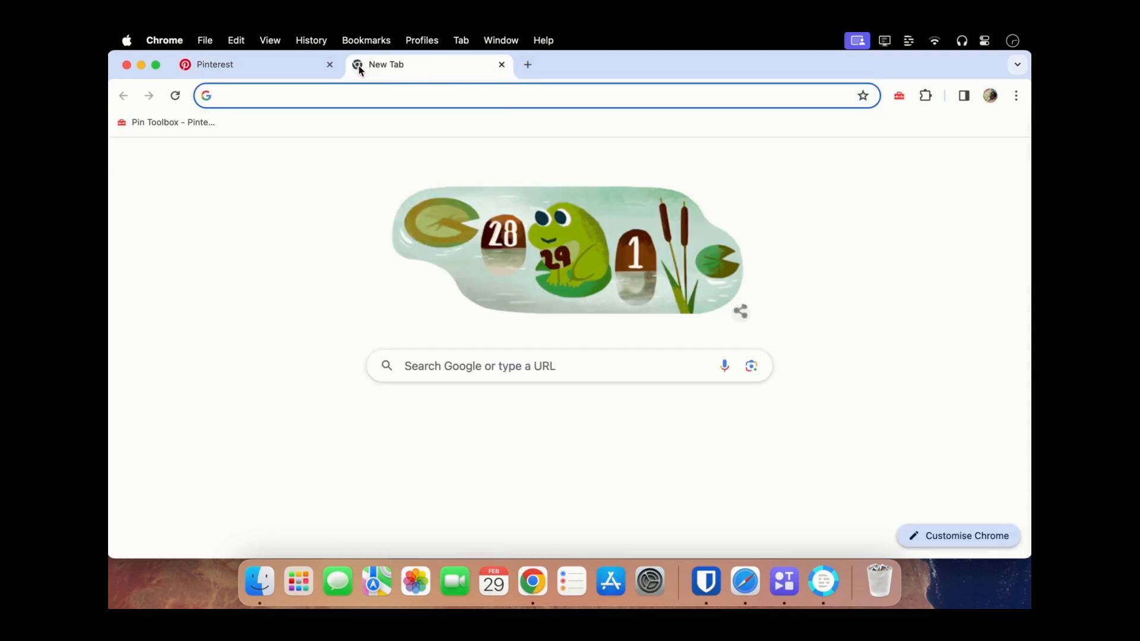
{"action": "type", "text": "pinterest.com"}
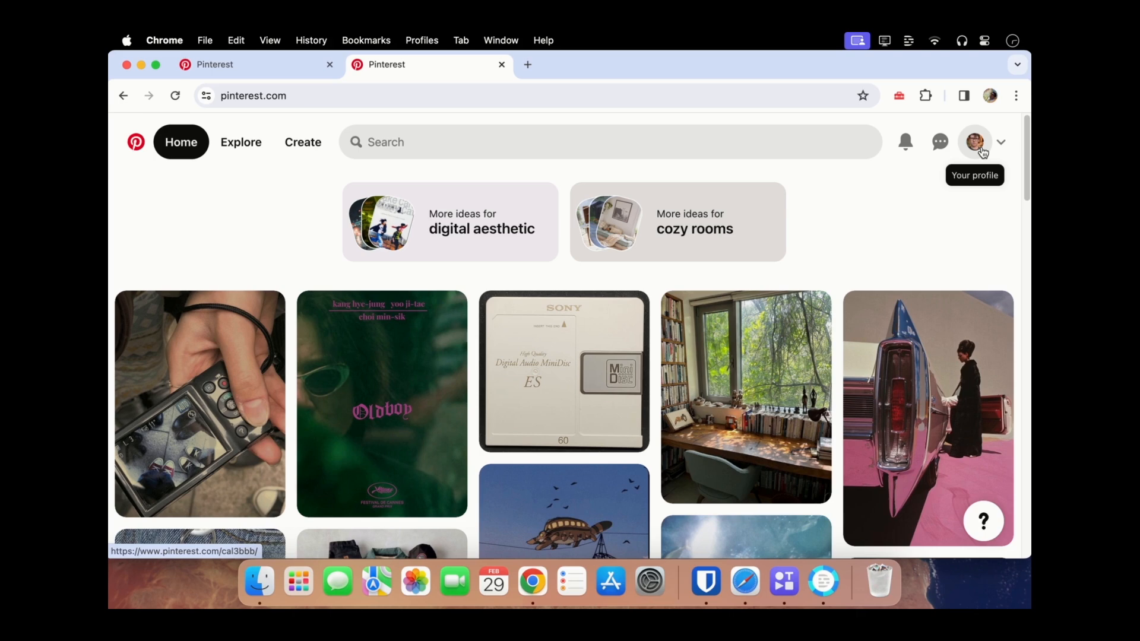
{"action": "mouse_move", "coordinate": [998, 149]}
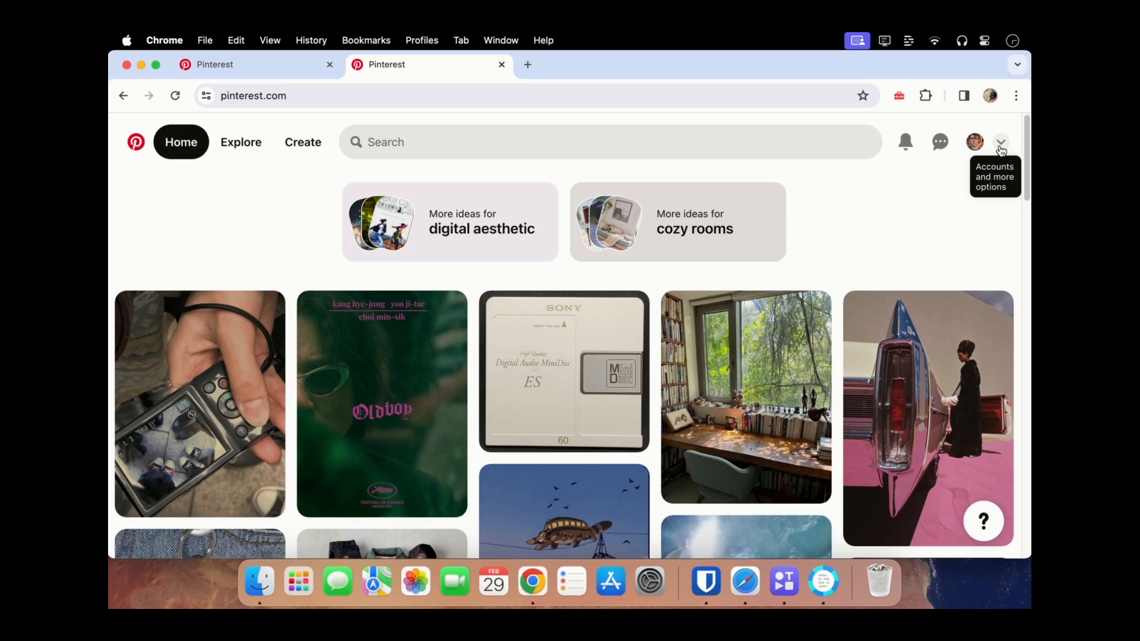
{"action": "left_click", "coordinate": [1000, 142]}
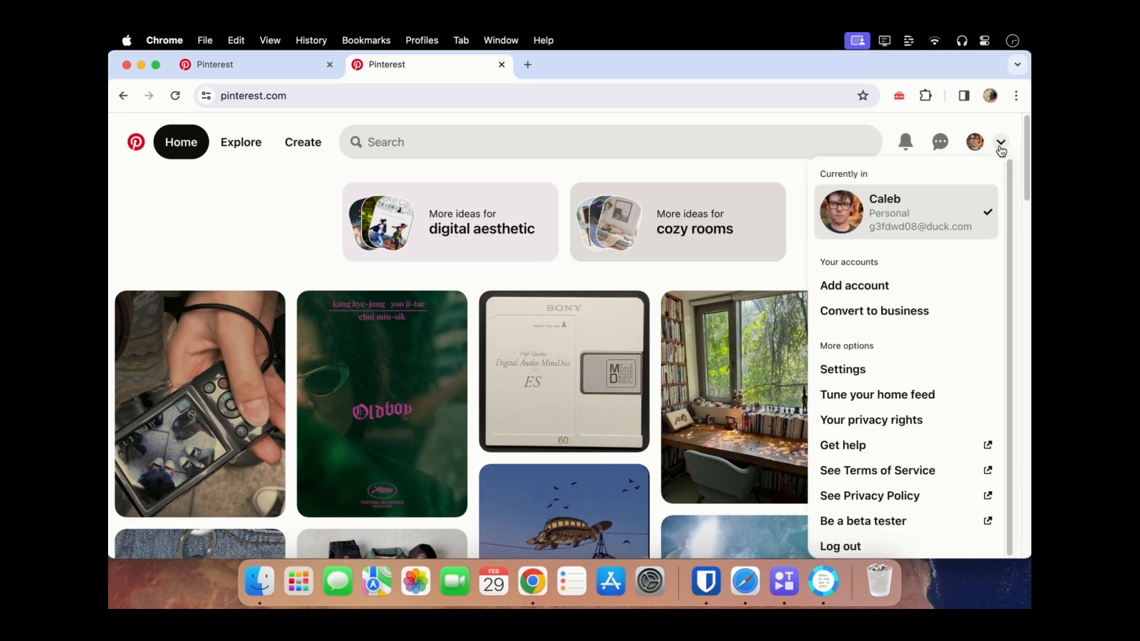
{"action": "left_click", "coordinate": [877, 394]}
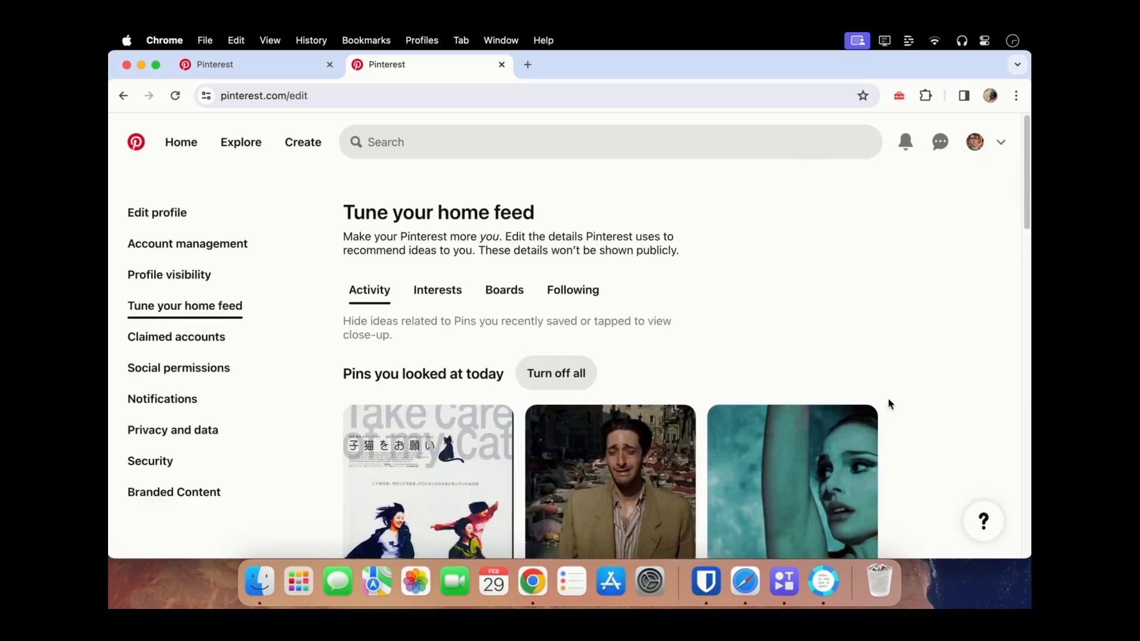
{"action": "scroll", "scroll_direction": "down", "scroll_amount": 3}
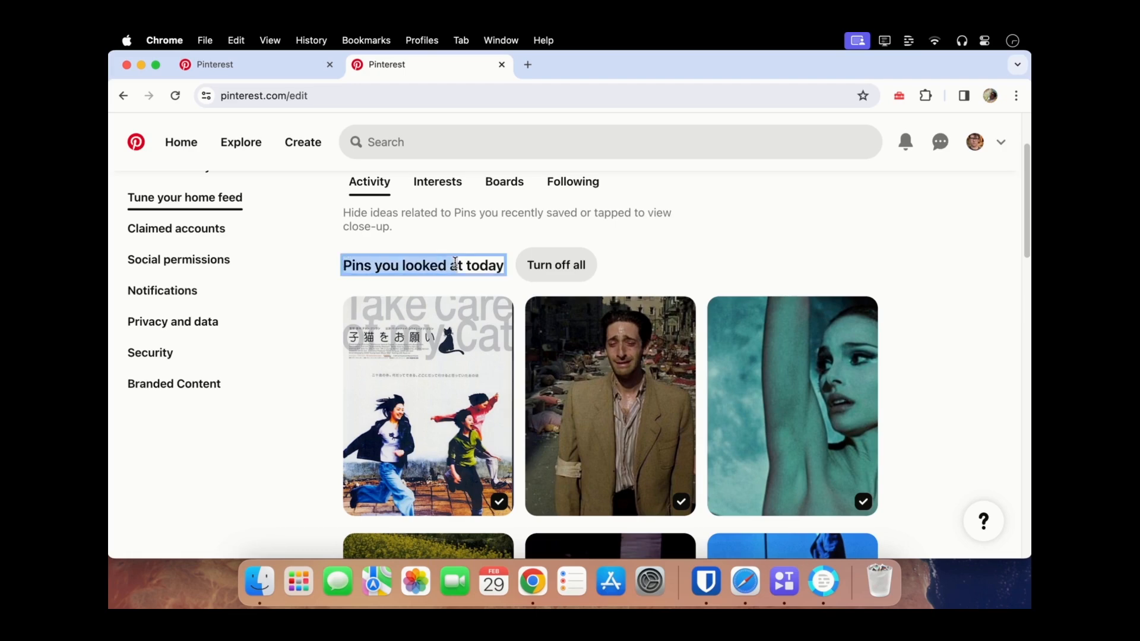
{"action": "mouse_move", "coordinate": [800, 296]}
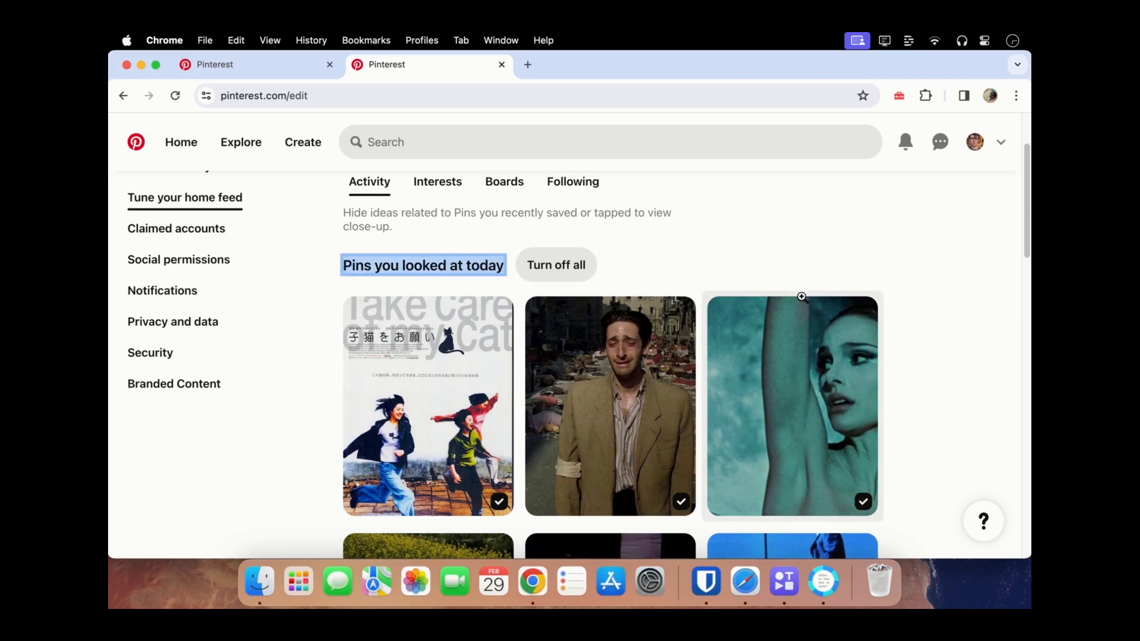
{"action": "scroll", "scroll_direction": "down", "scroll_amount": 3}
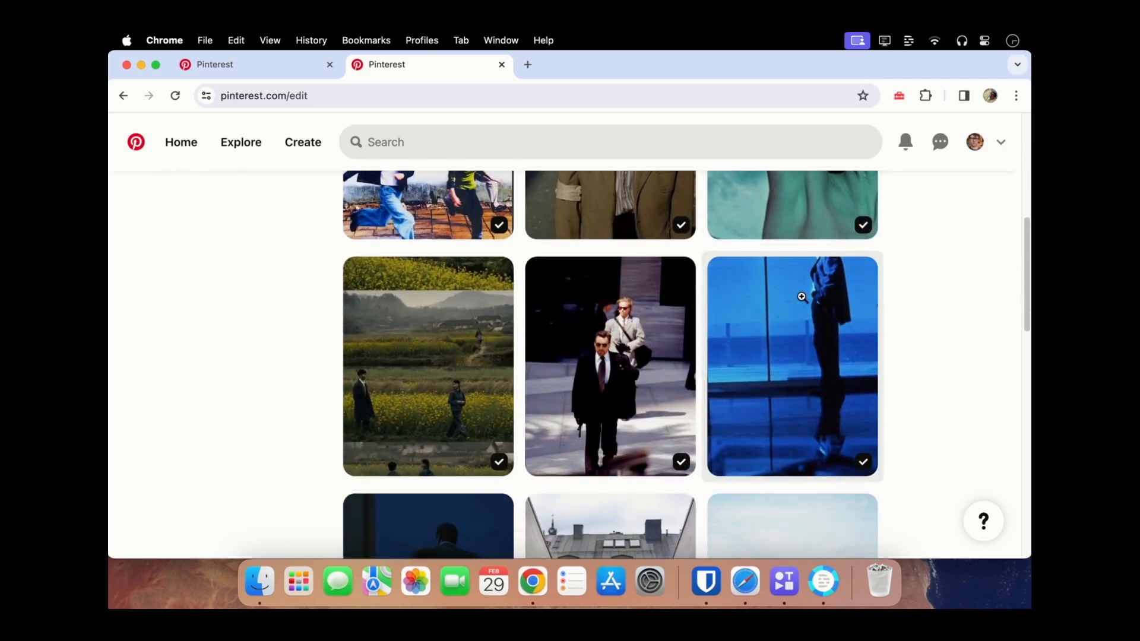
{"action": "scroll", "scroll_direction": "down", "scroll_amount": 3}
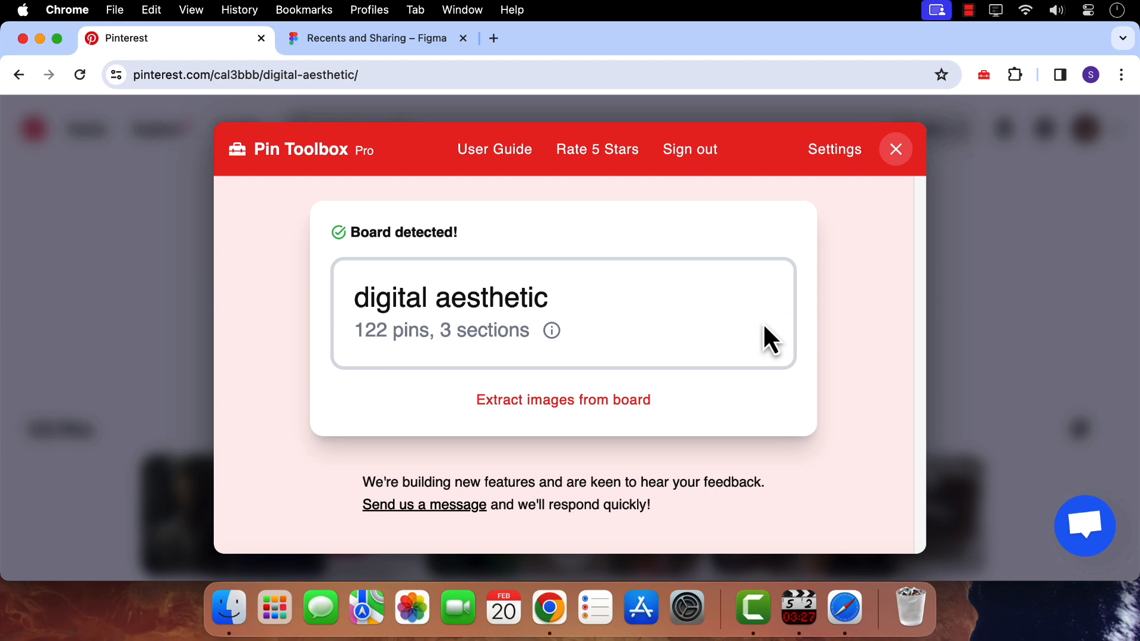
Step: Extract all 122 images from the digital aesthetic board and scan the image grid
{"action": "left_click", "coordinate": [562, 399]}
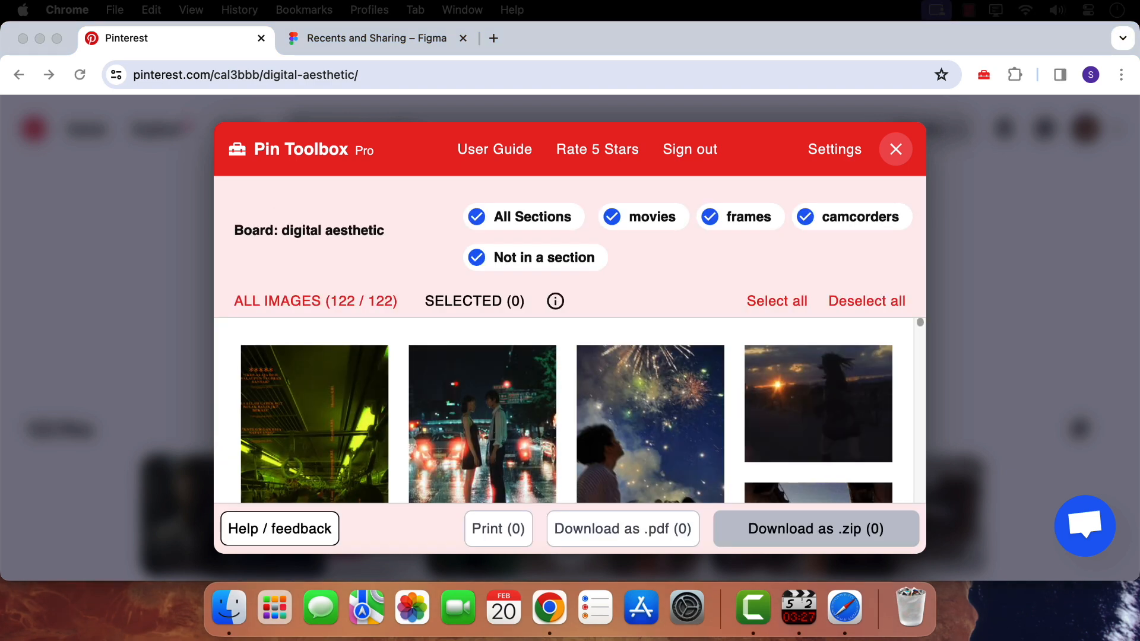
{"action": "scroll", "scroll_direction": "down", "scroll_amount": 3}
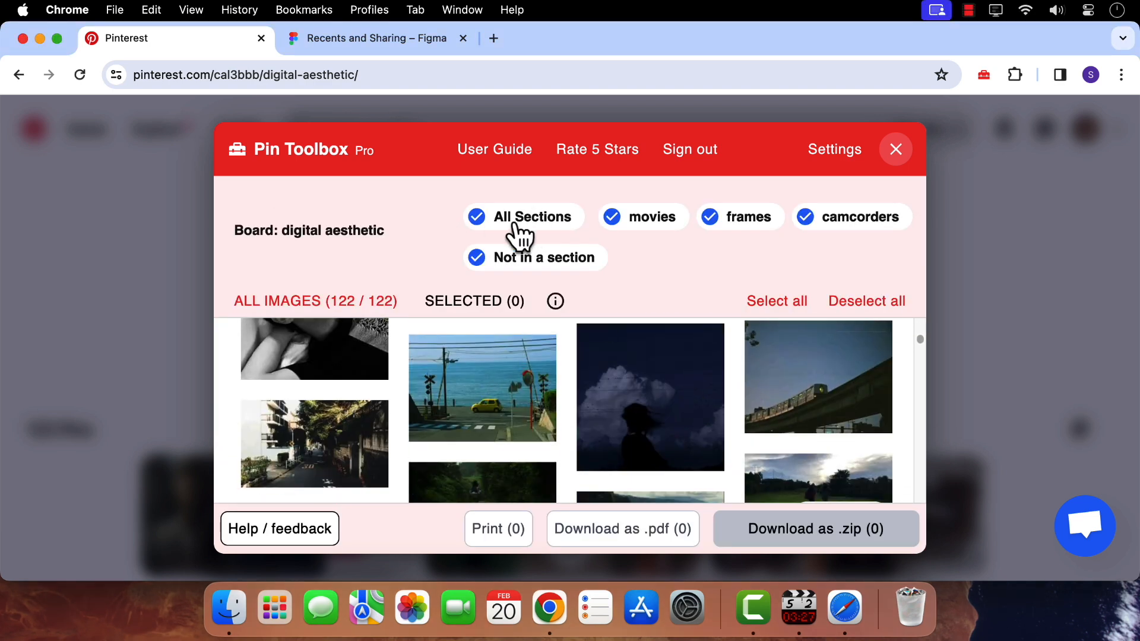
{"action": "left_click", "coordinate": [739, 217]}
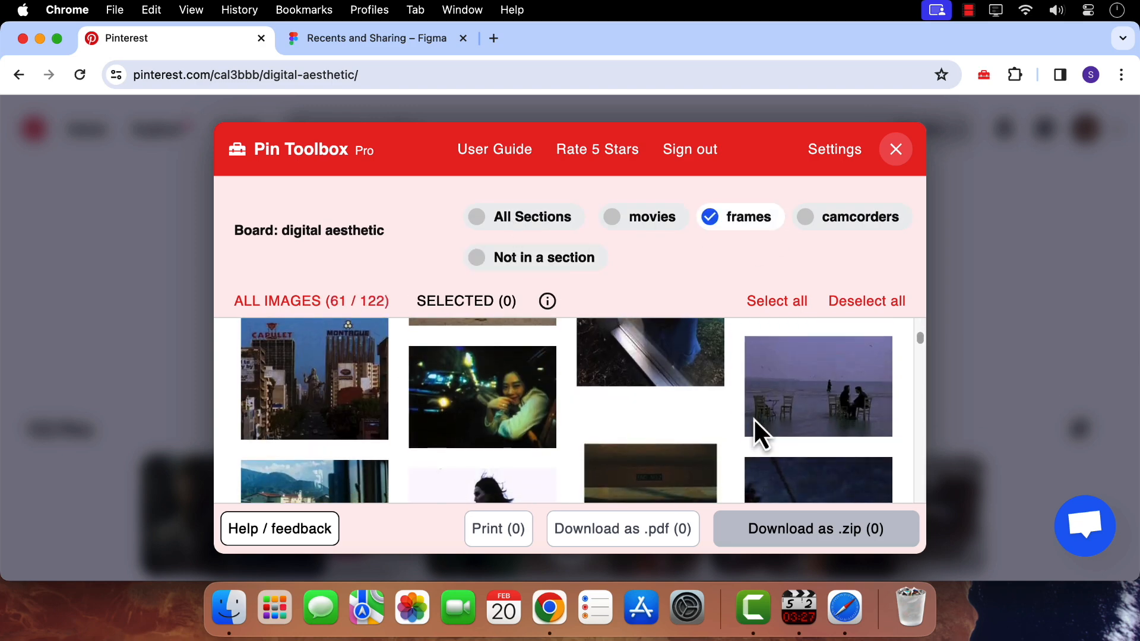
{"action": "left_click", "coordinate": [739, 217]}
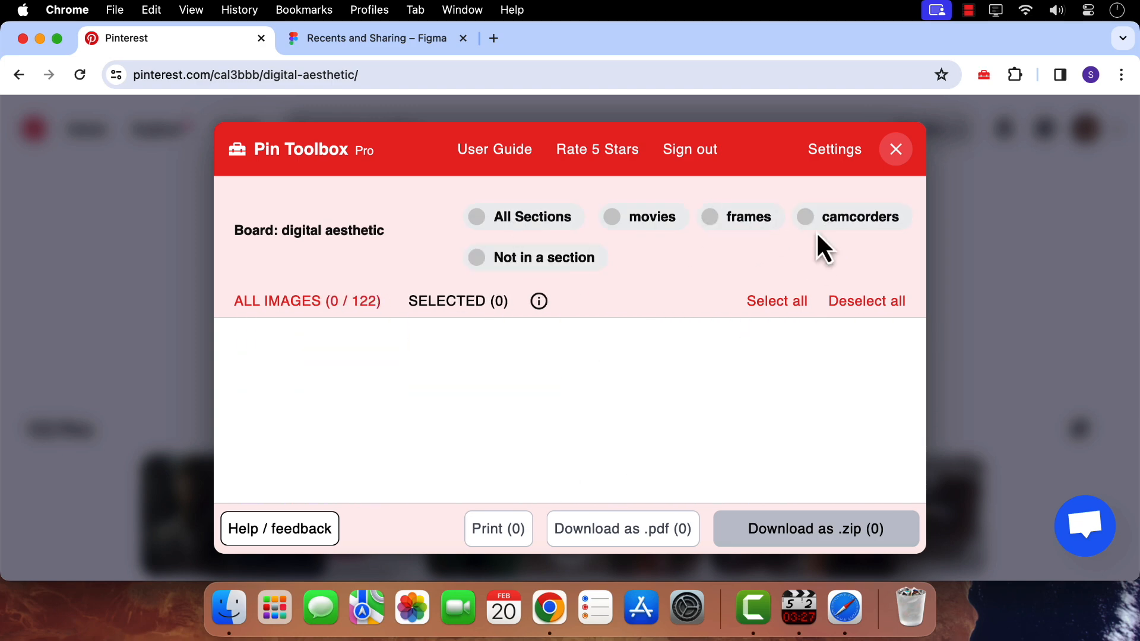
{"action": "left_click", "coordinate": [476, 217]}
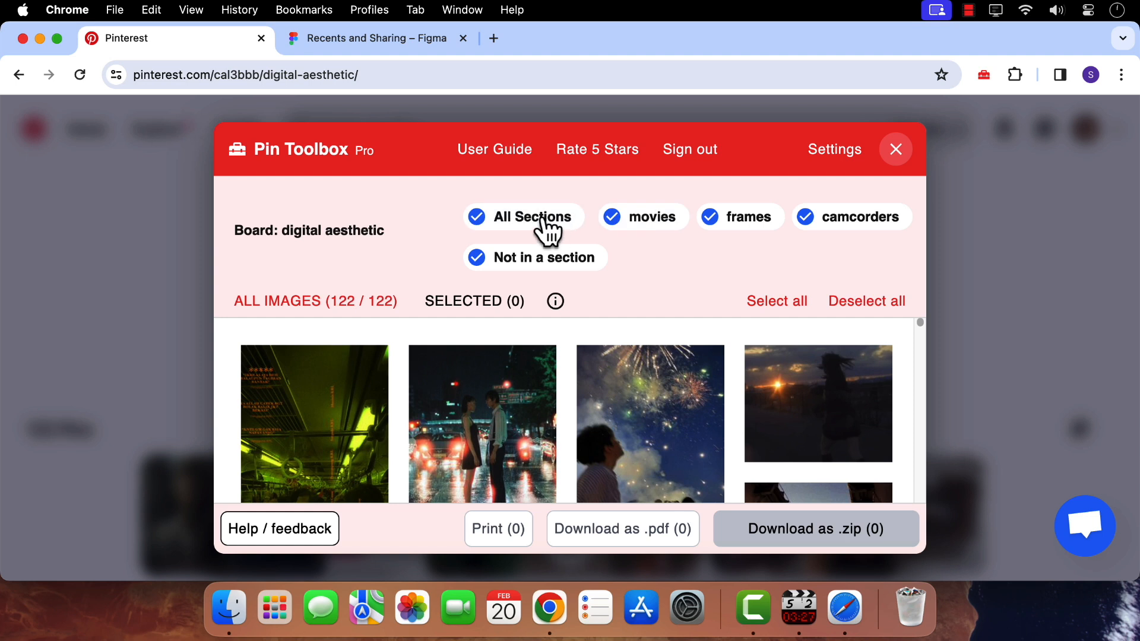
{"action": "mouse_move", "coordinate": [732, 304]}
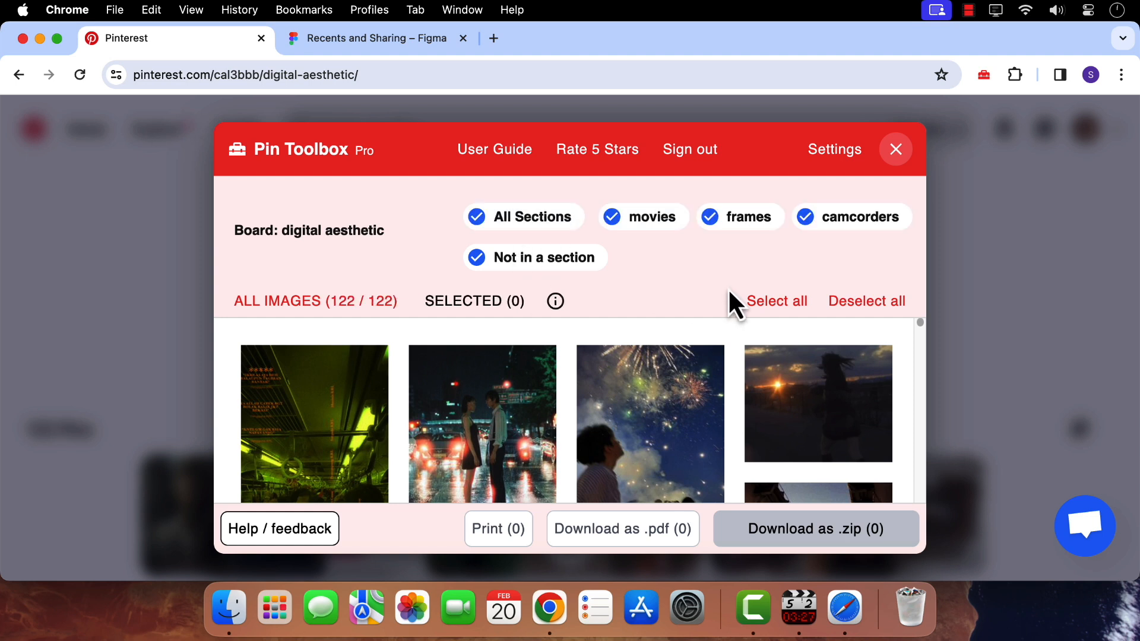
Step: Select all 122 board images and download them as a .zip into Downloads
{"action": "left_click", "coordinate": [776, 301]}
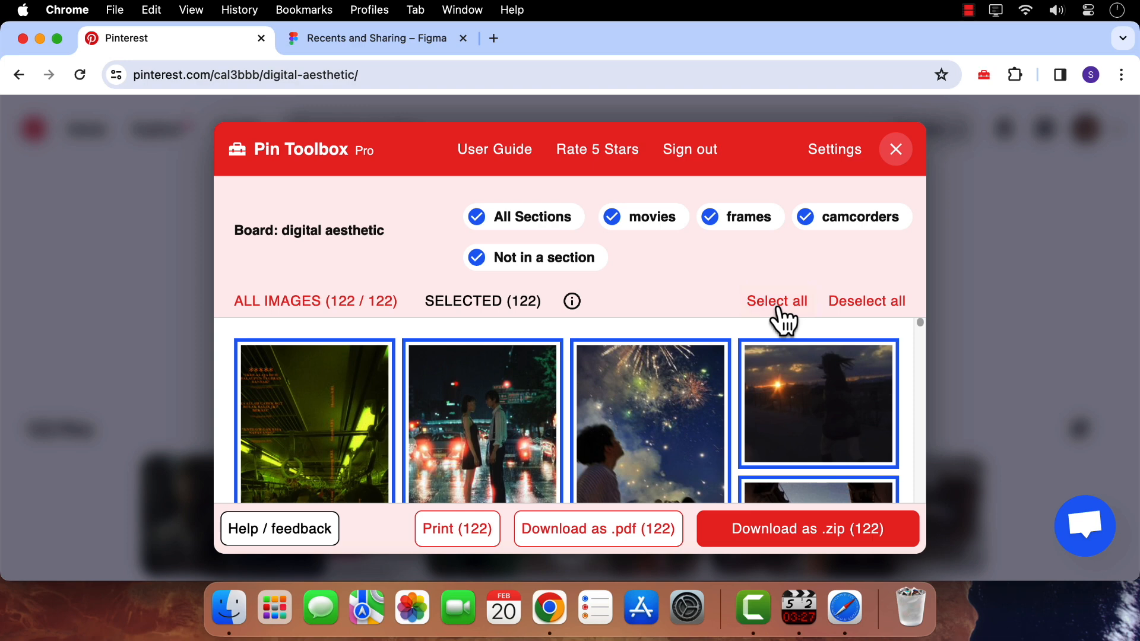
{"action": "left_click", "coordinate": [807, 528]}
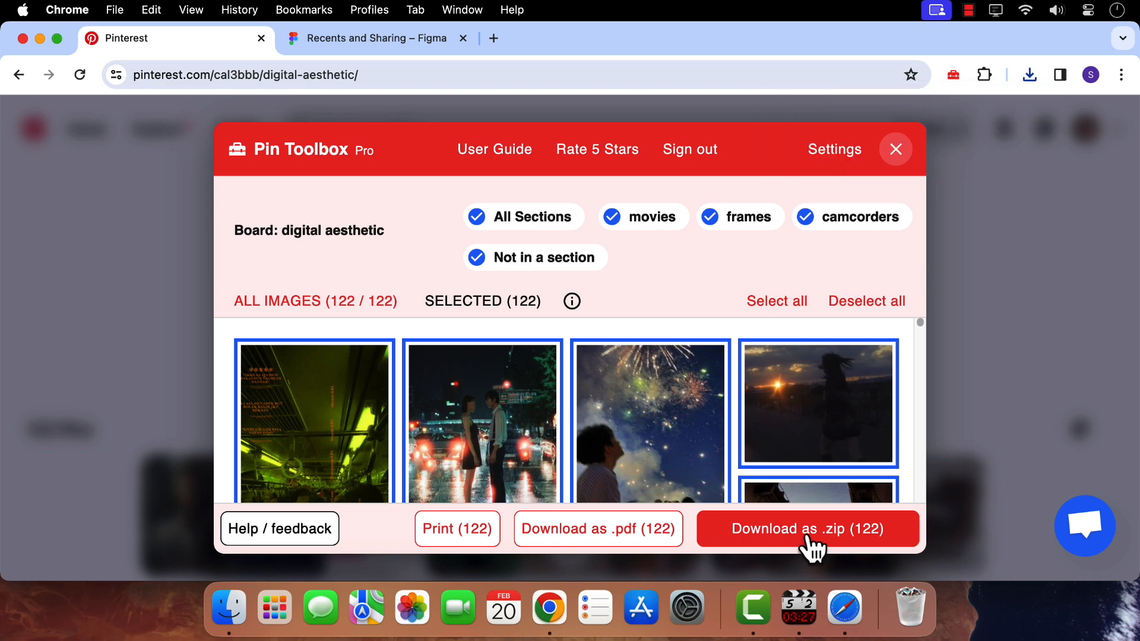
{"action": "left_click", "coordinate": [806, 528]}
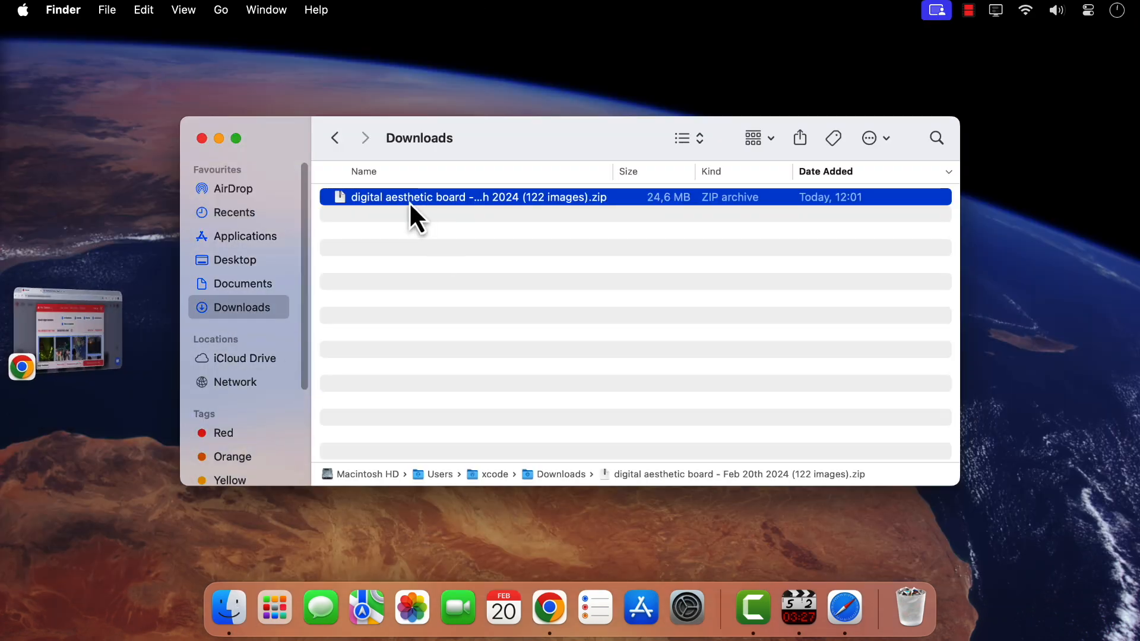